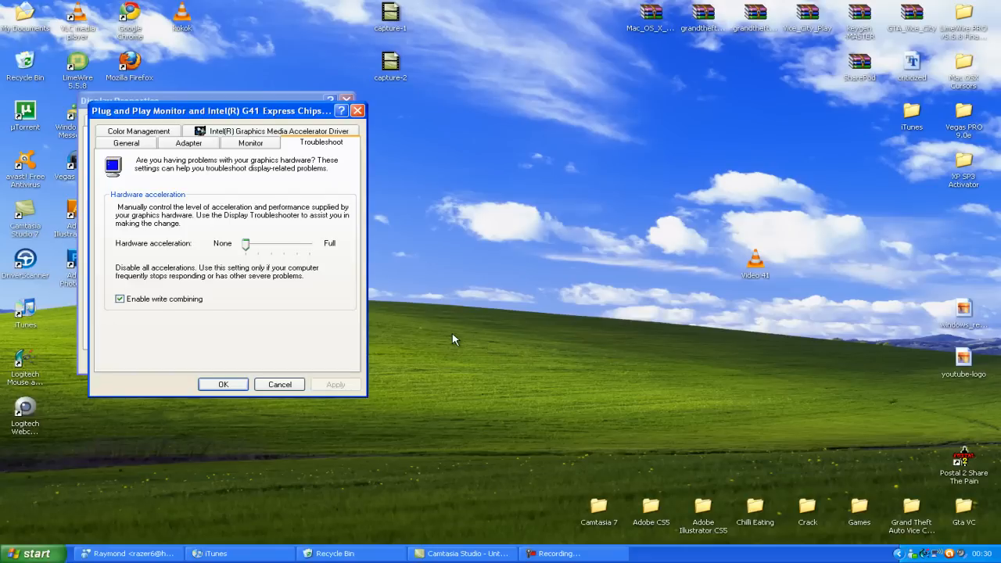
pyautogui.moveTo(472, 336)
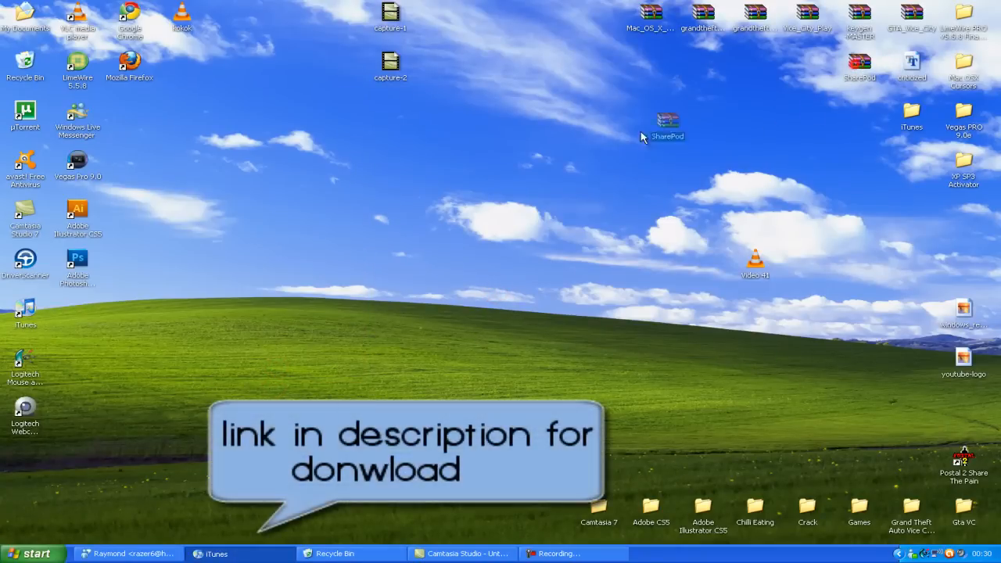
# Step: Place SharePod.zip in the desktop's centre and start Google Chrome
pyautogui.moveTo(666, 125); pyautogui.dragTo(441, 313)
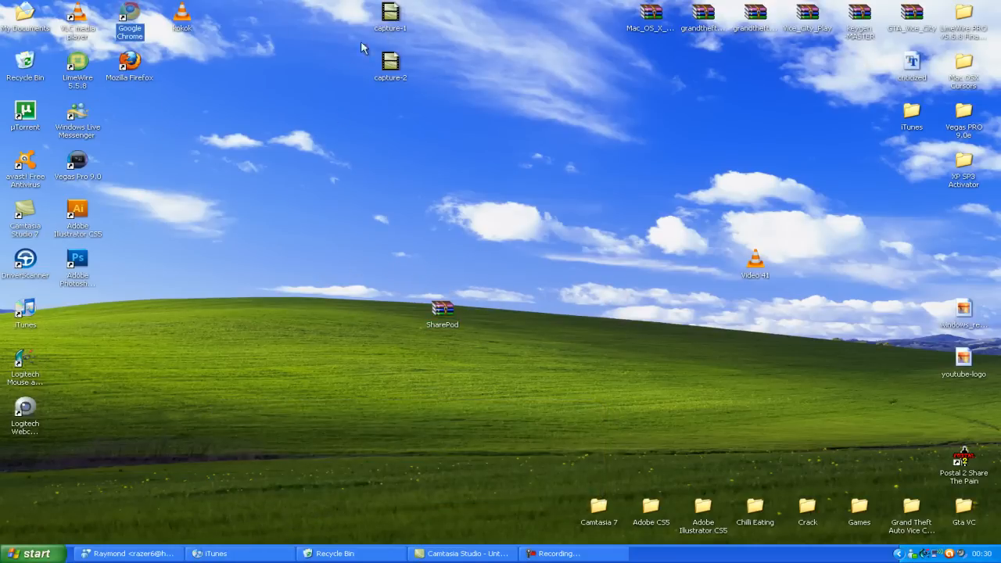
pyautogui.doubleClick(128, 17)
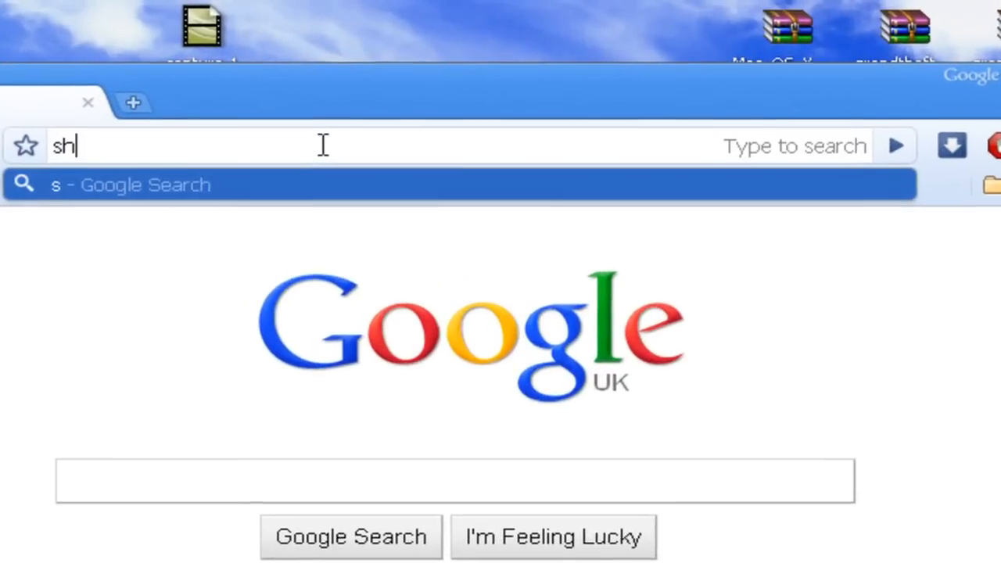
# Step: Search Google for 'sharepod' and reach getsharepod.com from the results
pyautogui.write('sharepod')
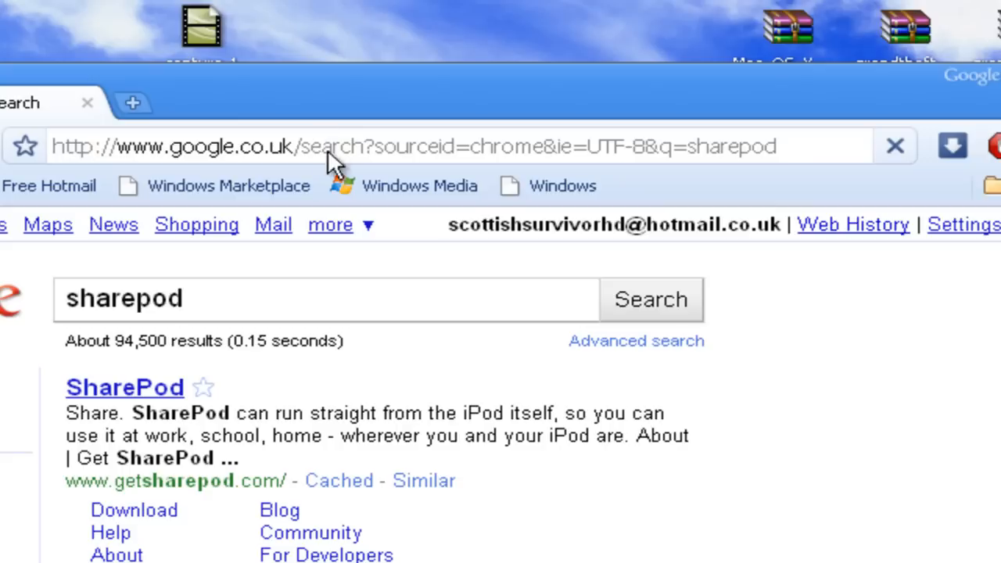
pyautogui.moveTo(118, 406)
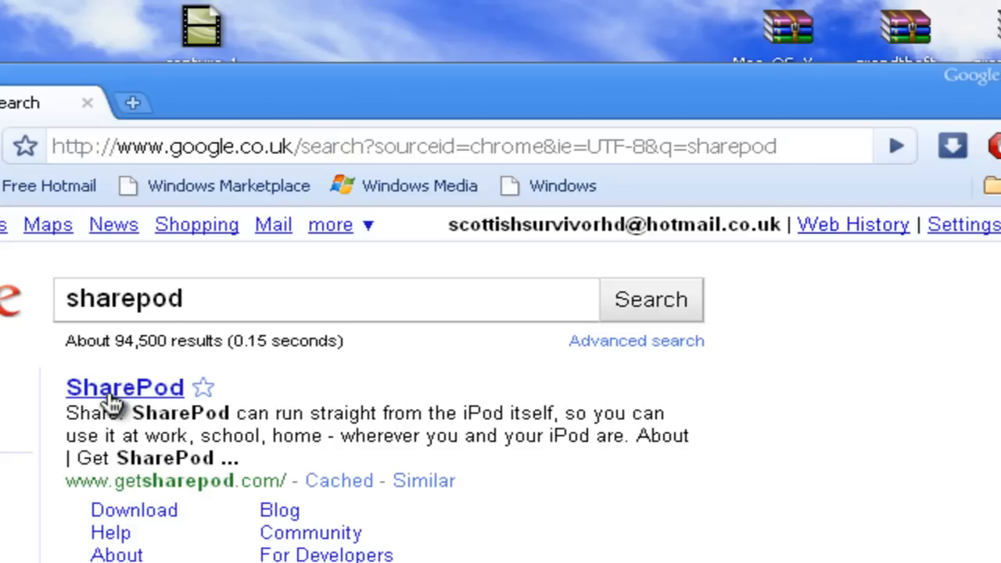
pyautogui.click(125, 387)
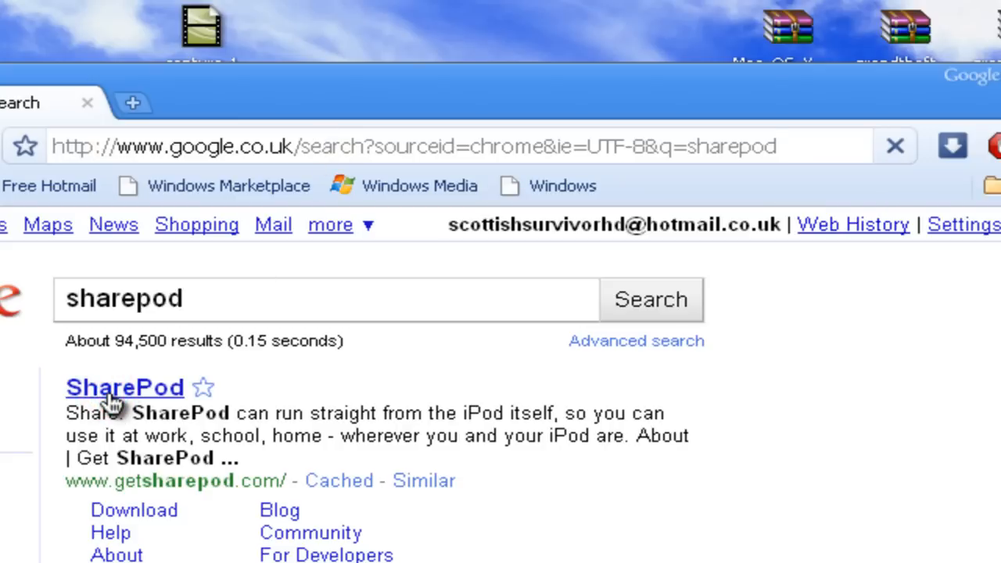
pyautogui.click(125, 388)
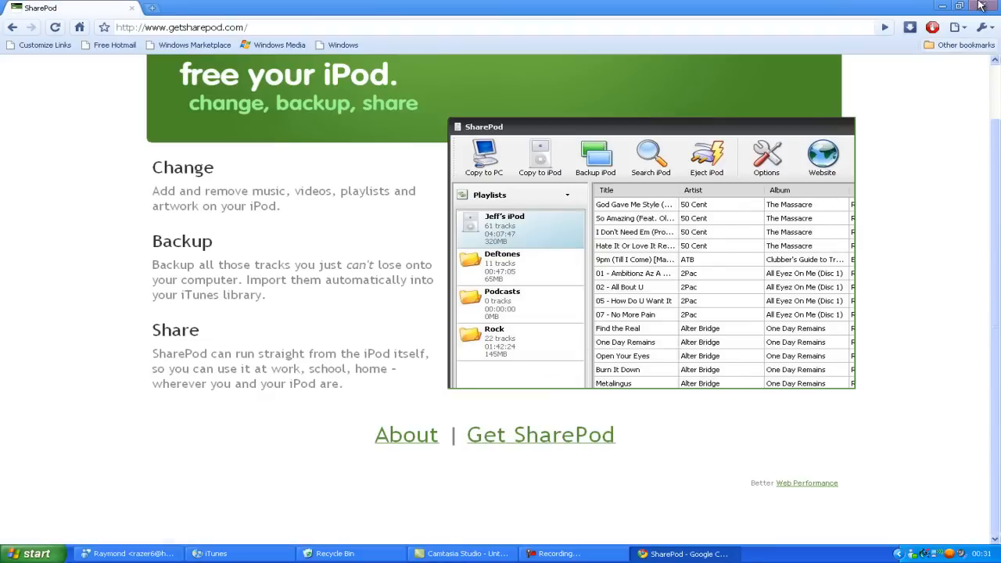
pyautogui.moveTo(985, 10)
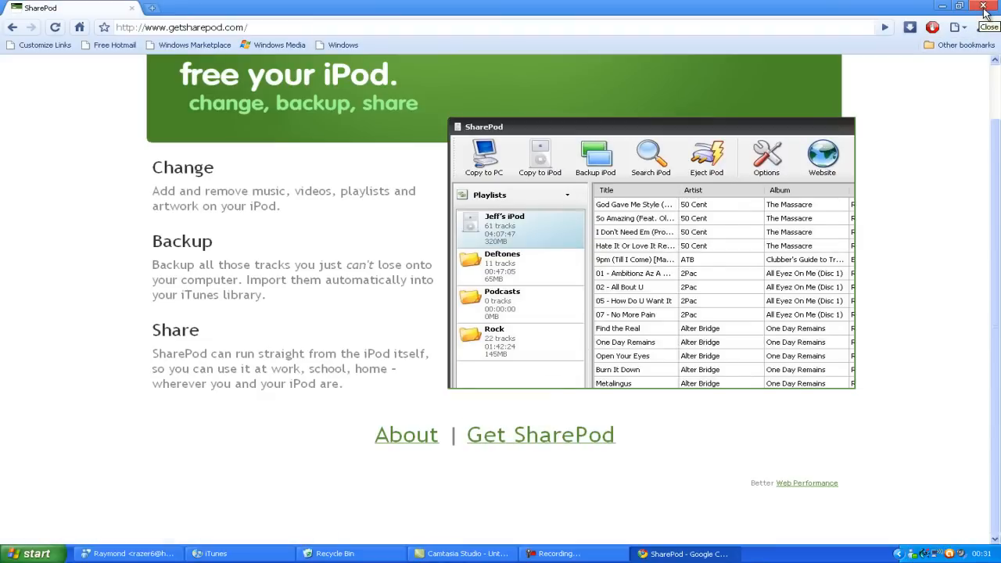
# Step: Close Chrome, extract SharePod.exe from SharePod.zip to the desktop and close WinRAR
pyautogui.click(985, 6)
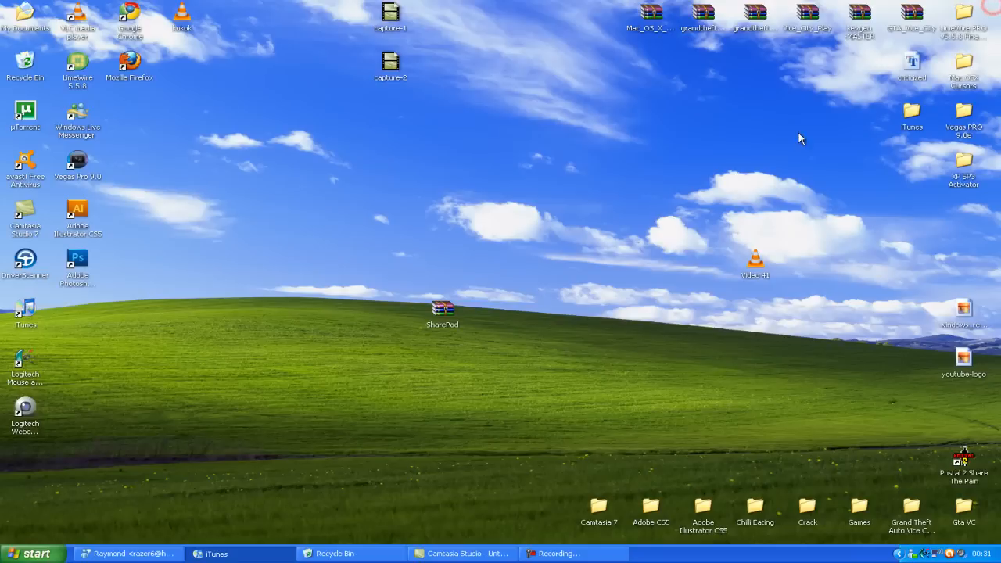
pyautogui.moveTo(500, 385)
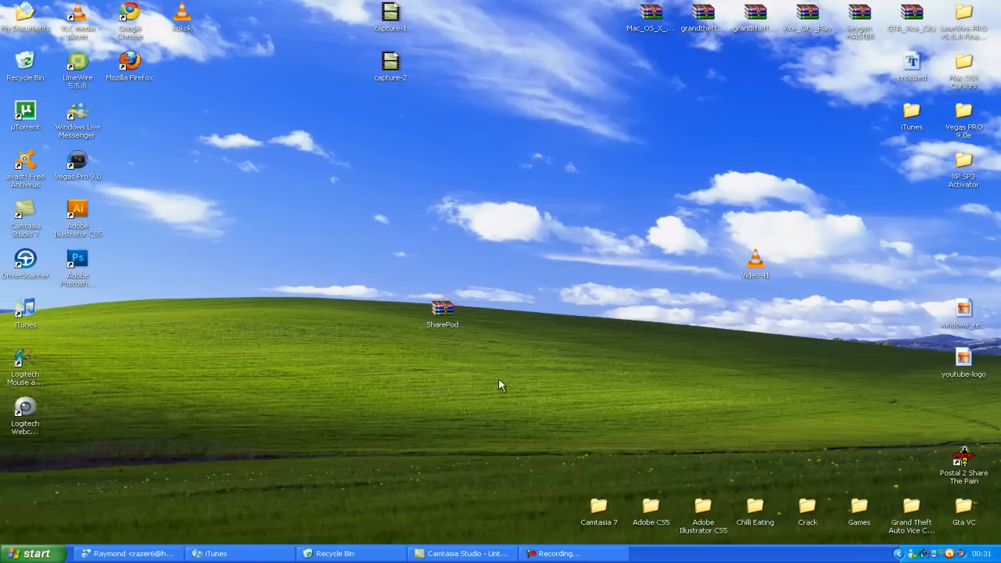
pyautogui.doubleClick(441, 313)
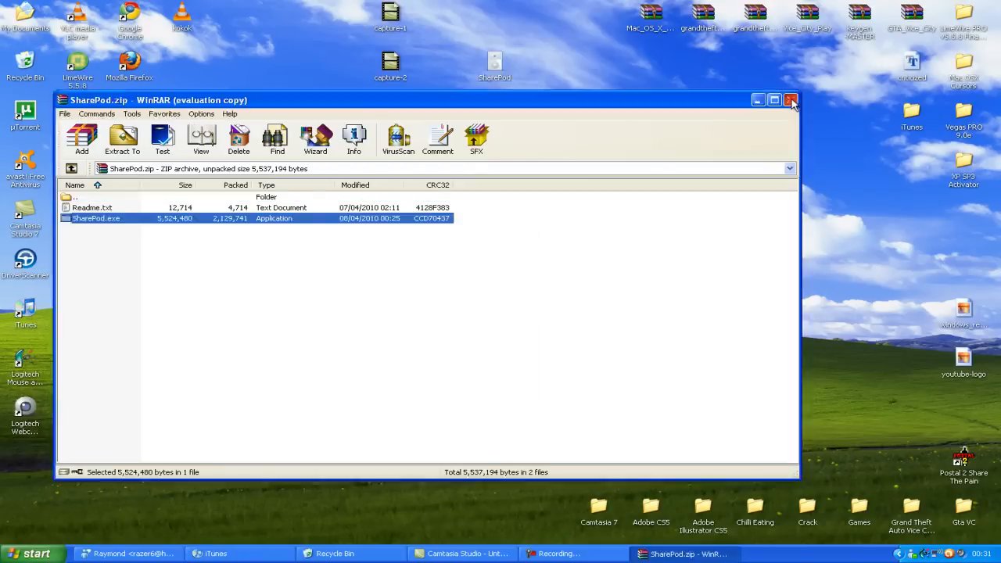
pyautogui.click(792, 100)
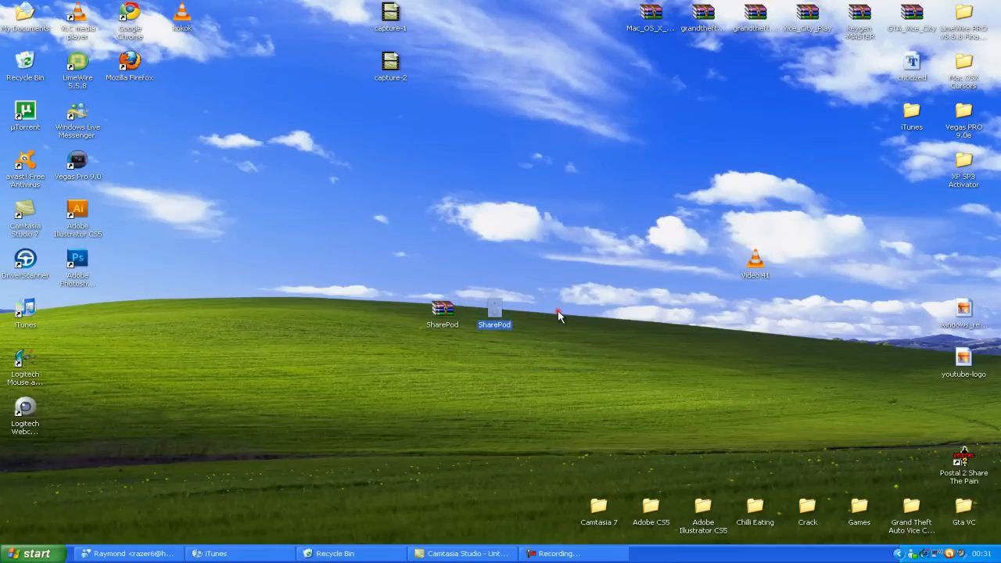
# Step: Run SharePod.exe and choose Close iTunes in the warning so the iPod's 267 tracks load
pyautogui.doubleClick(494, 311)
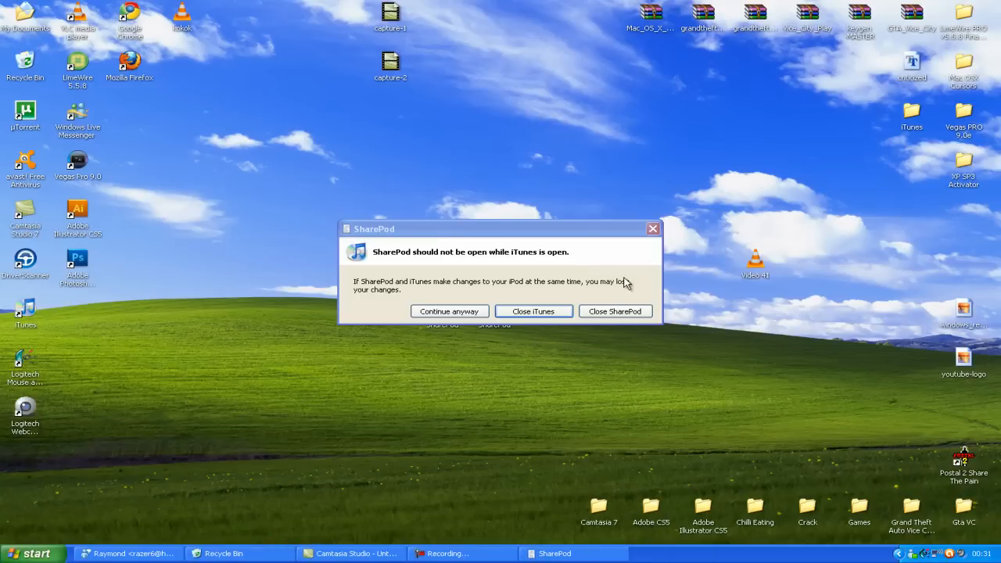
pyautogui.click(504, 310)
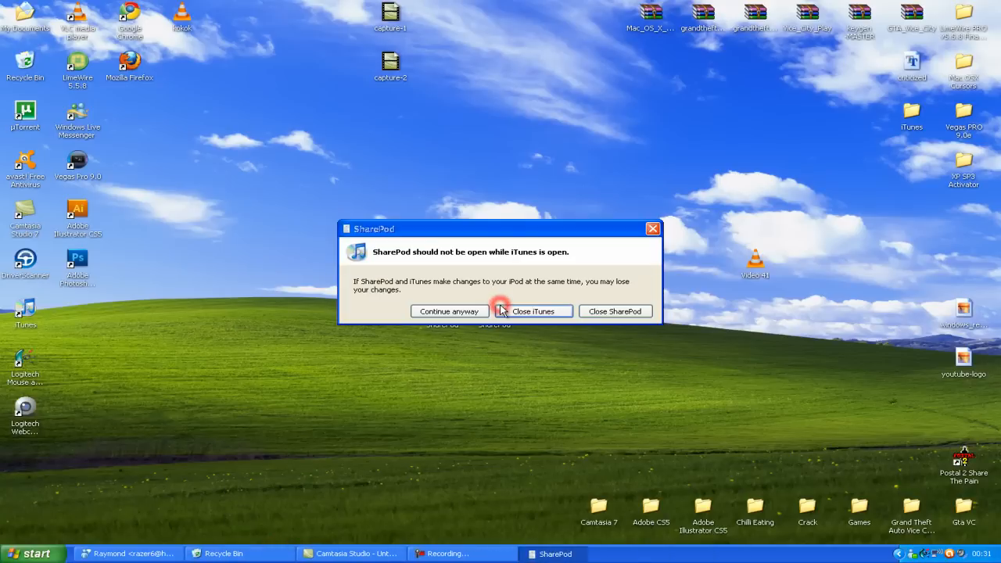
pyautogui.moveTo(587, 416)
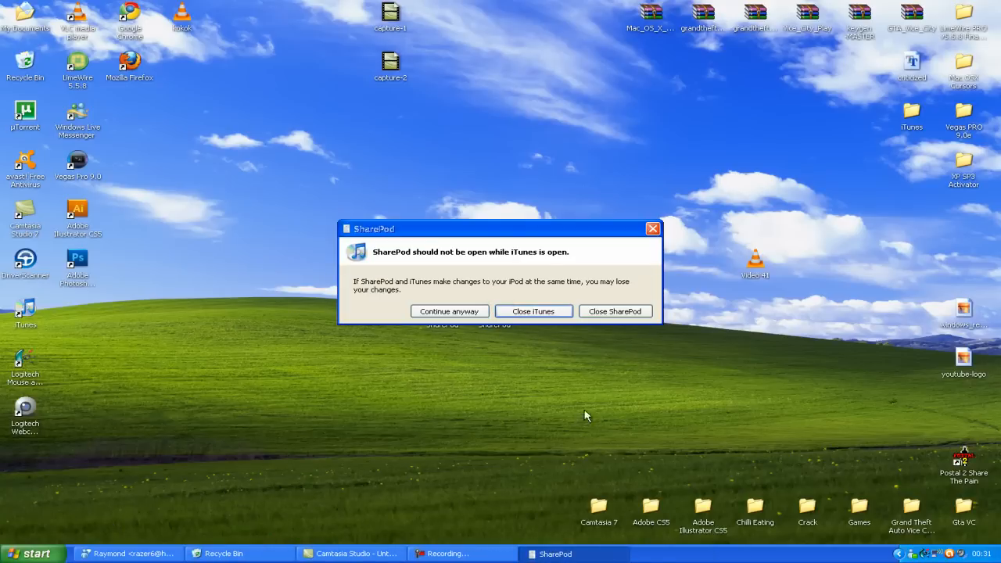
pyautogui.click(451, 311)
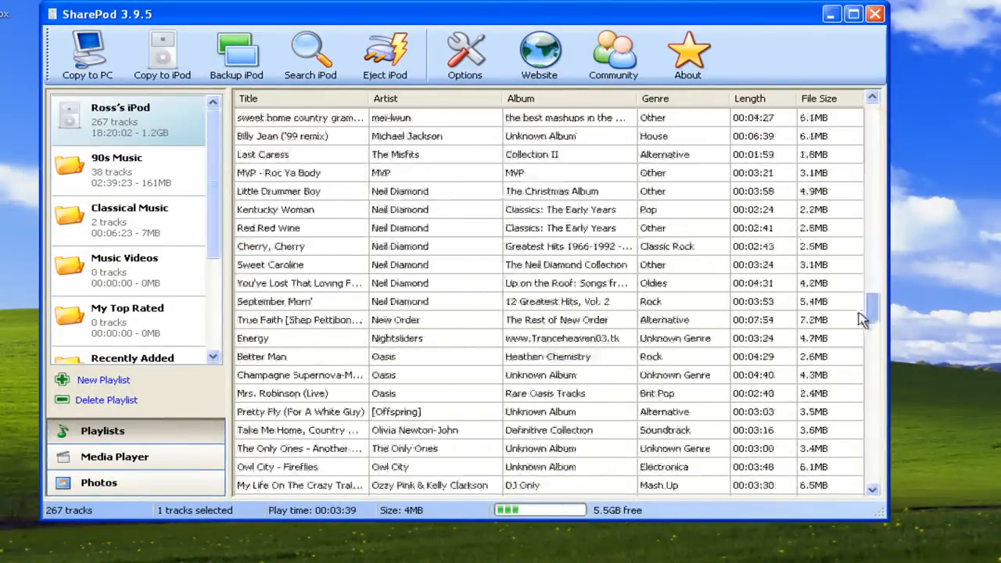
# Step: Scroll down through the iPod's track list in SharePod
pyautogui.scroll(-3)
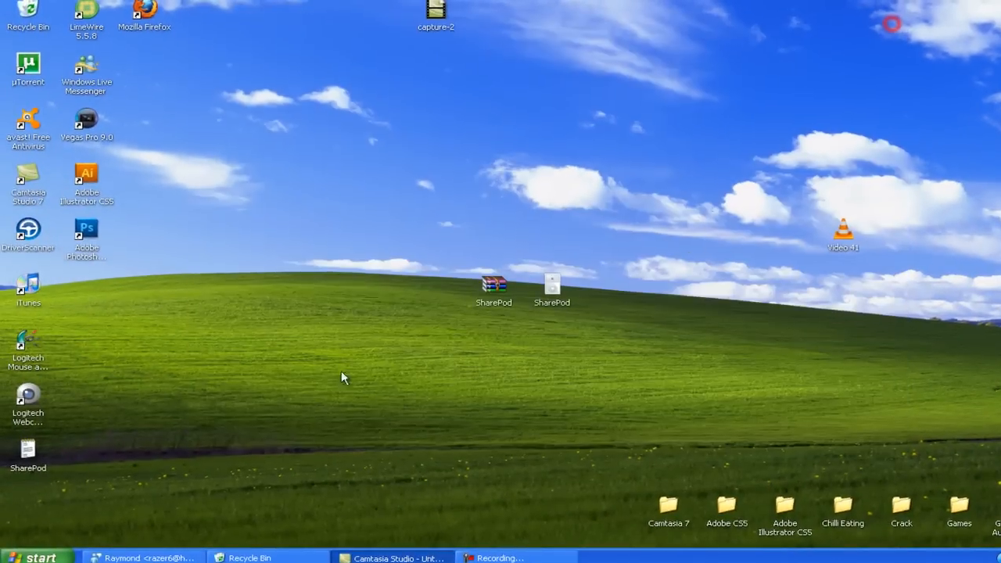
# Step: From Start reach My Music, enter the Alphaville folder and select '00 - Big in Japan'
pyautogui.click(39, 555)
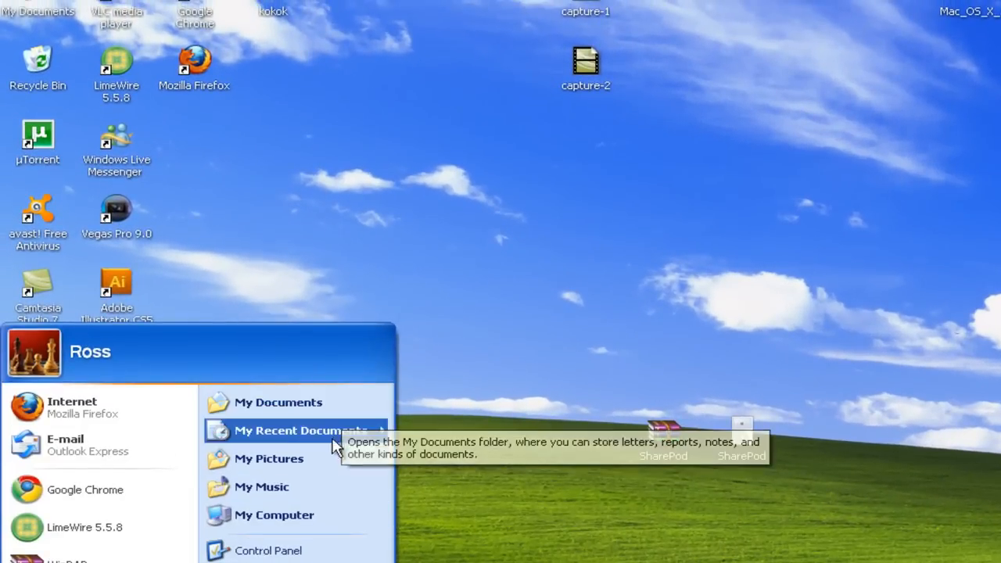
pyautogui.click(261, 488)
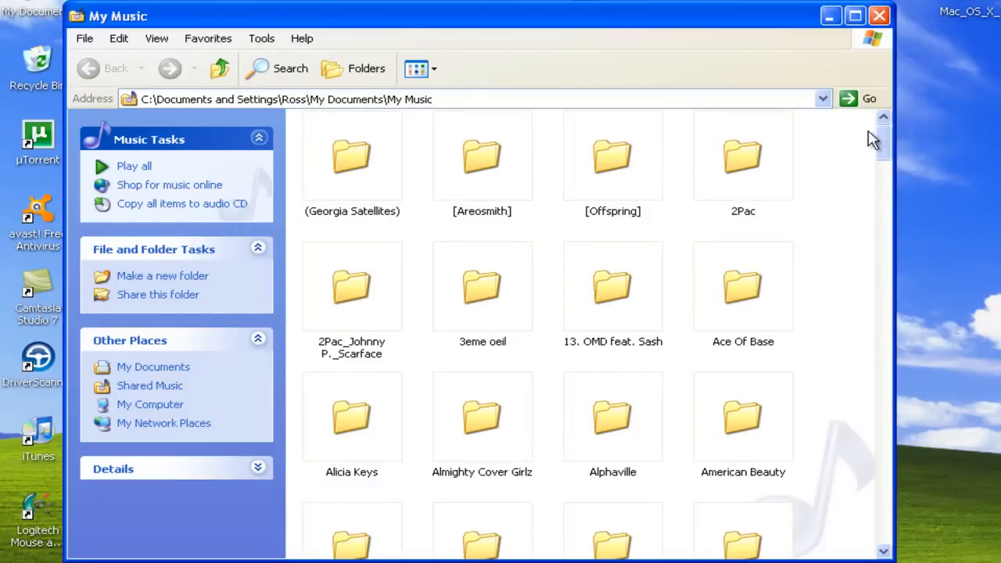
pyautogui.scroll(-3)
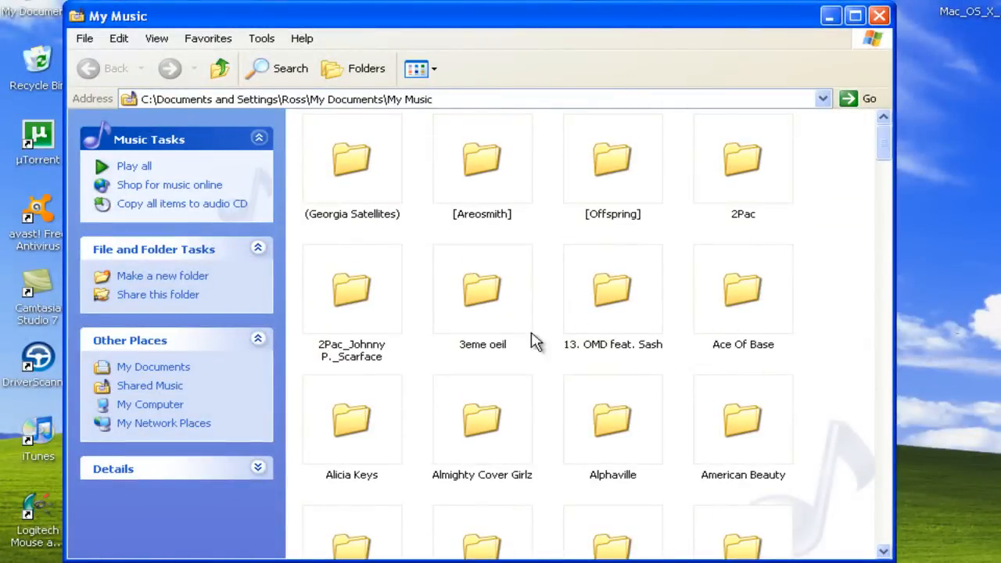
pyautogui.click(613, 424)
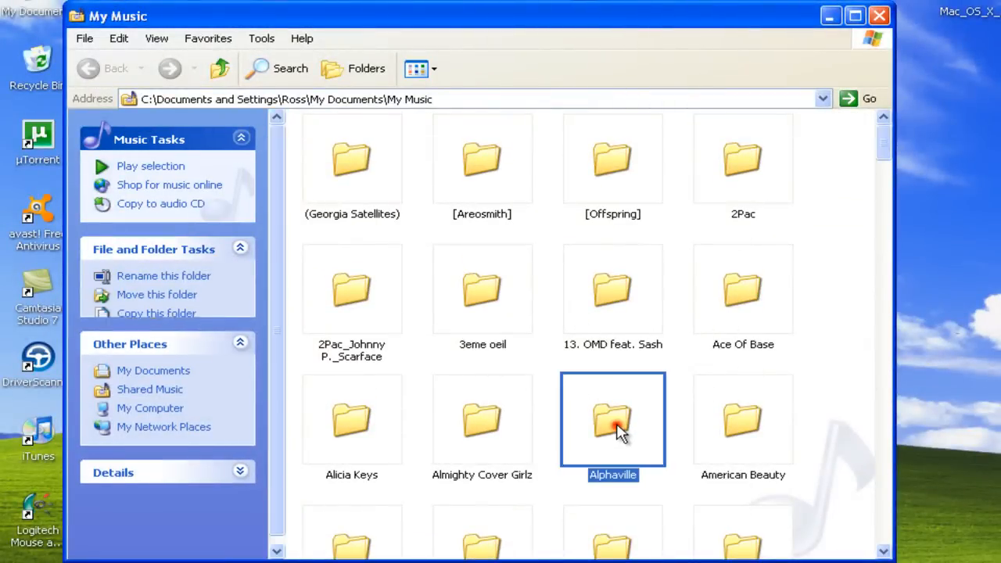
pyautogui.doubleClick(613, 422)
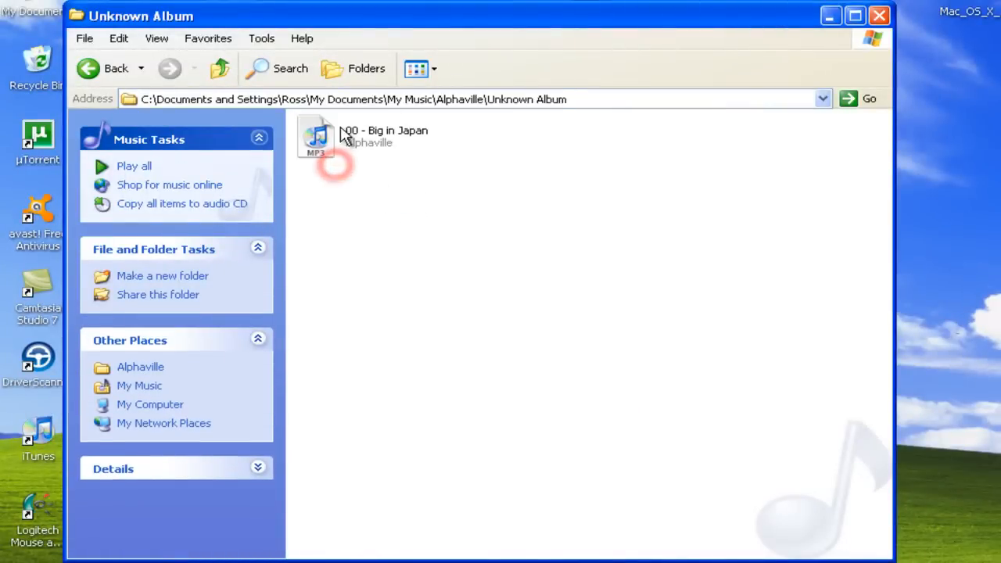
pyautogui.click(316, 136)
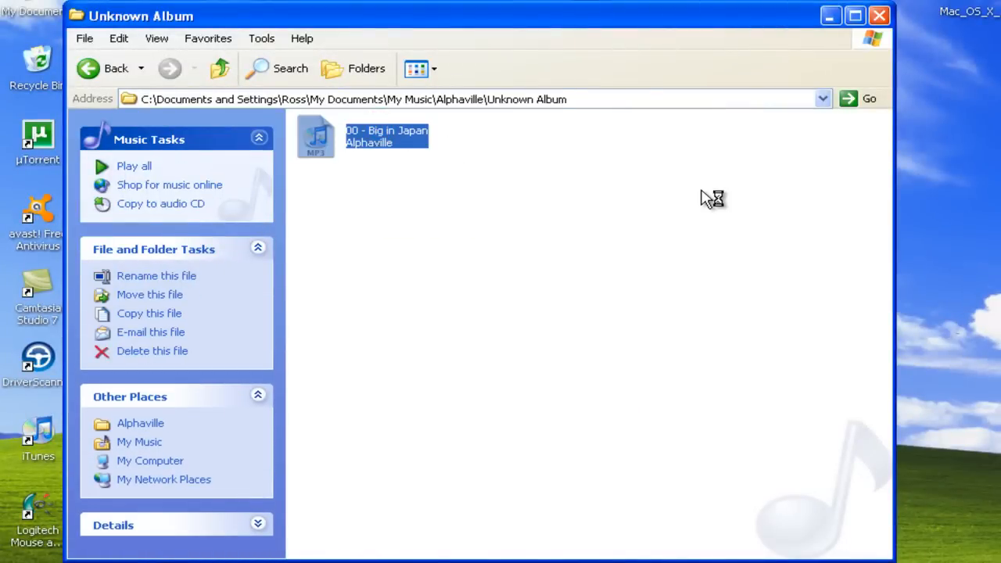